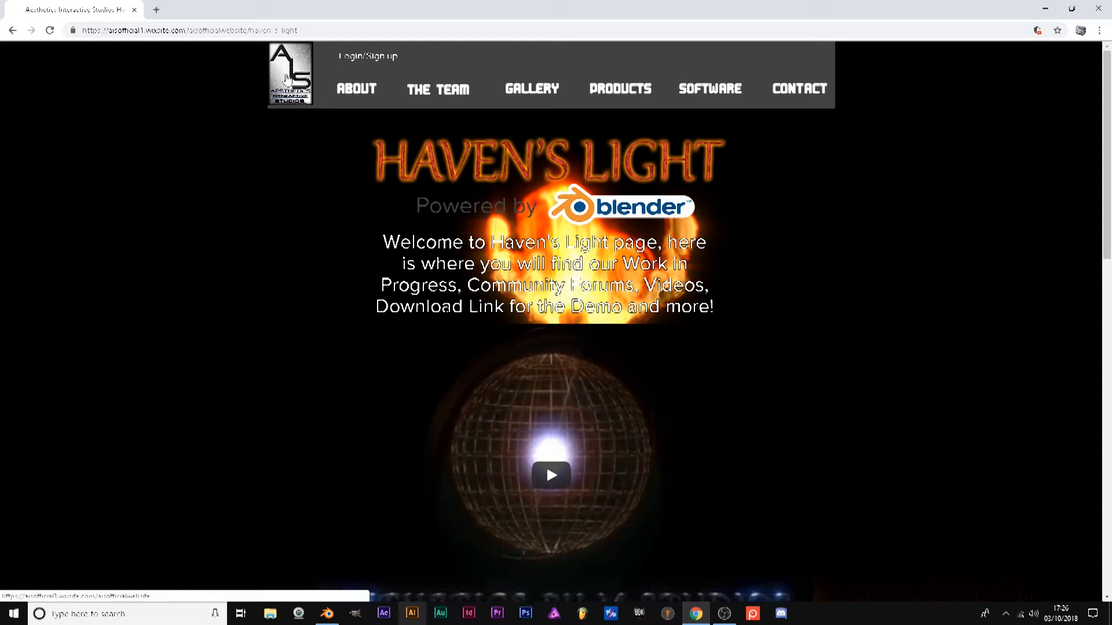
mouse_move(679, 172)
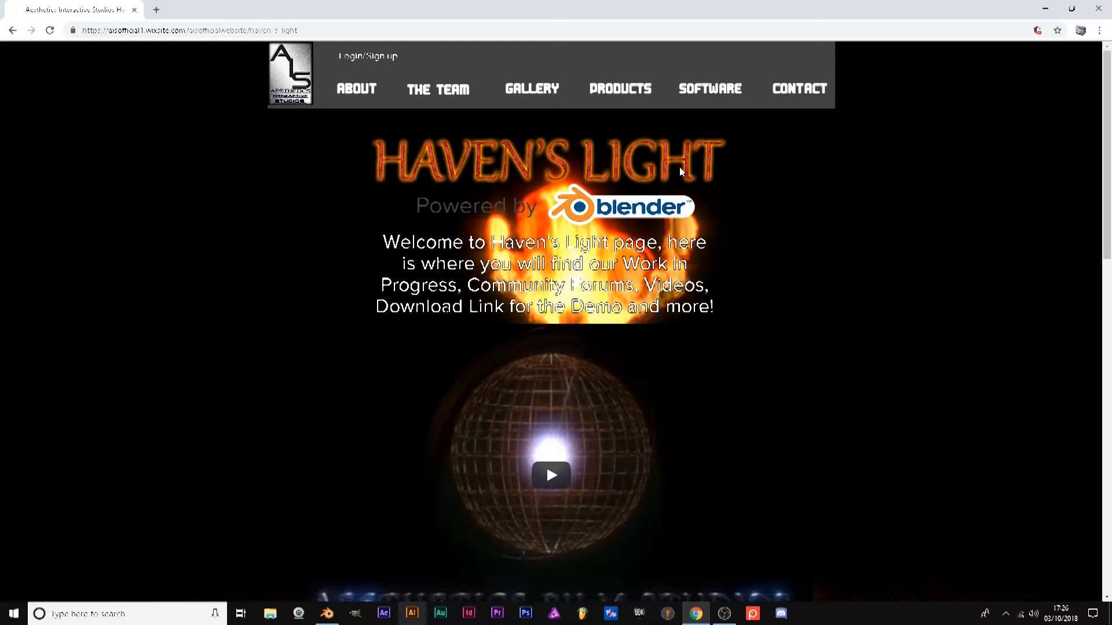
mouse_move(409, 208)
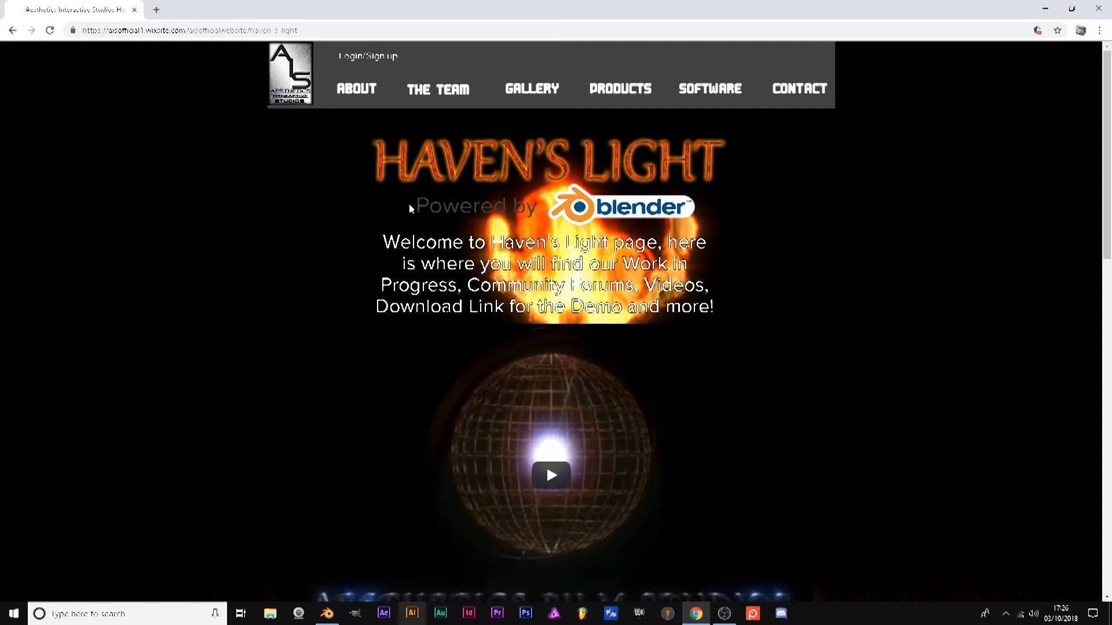
mouse_move(526, 228)
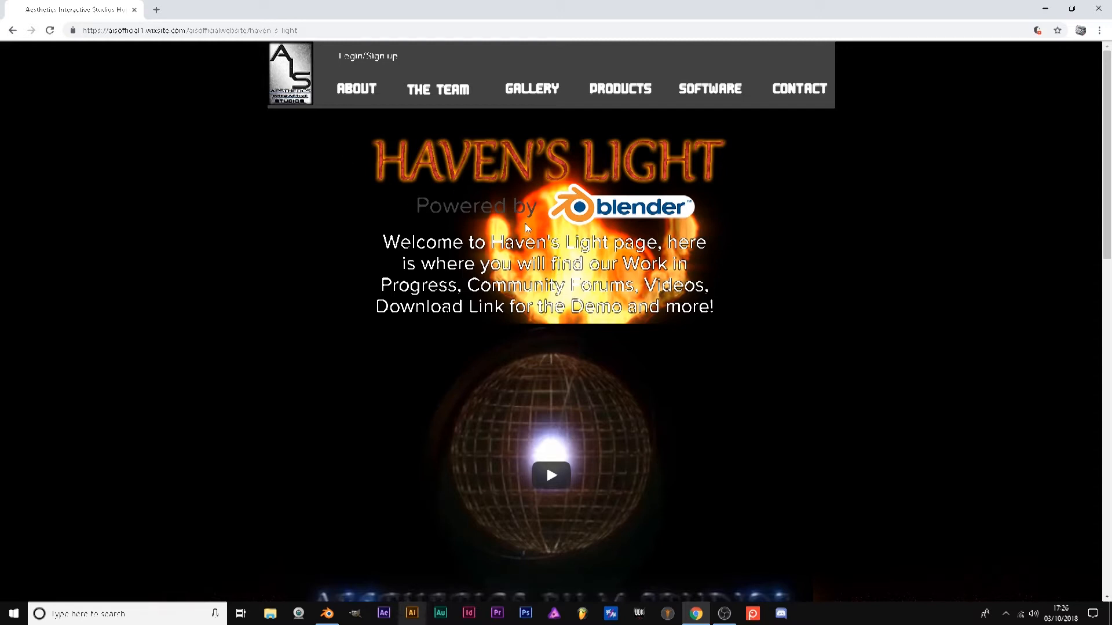
mouse_move(525, 228)
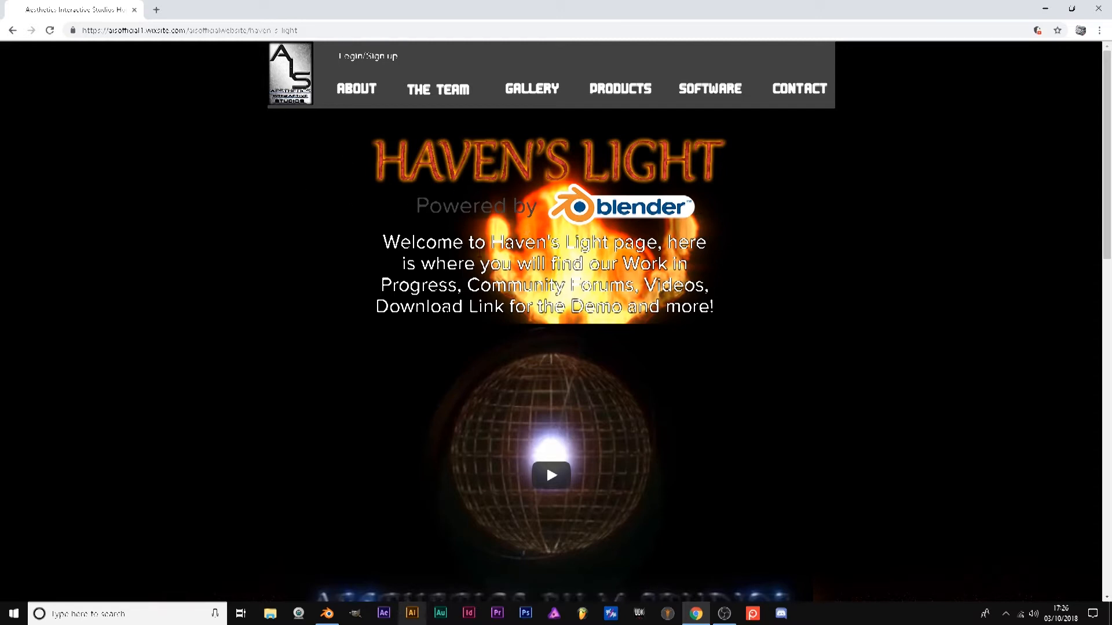
mouse_move(328, 245)
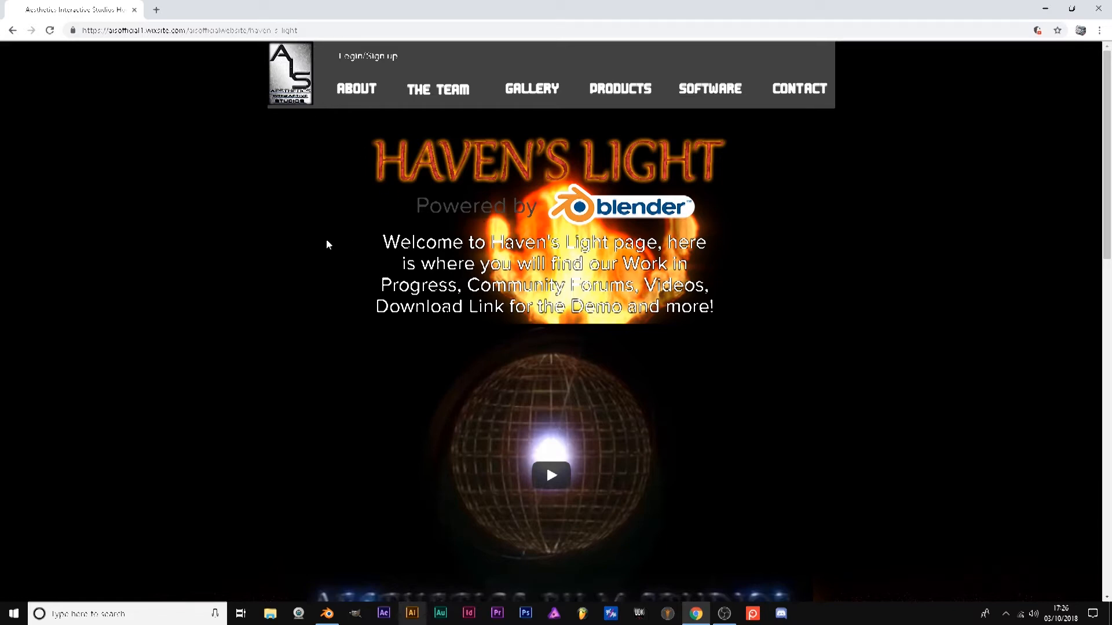
Step: Return to the studio home page, then open the Products page listing Solstorm and Haven's Light
scroll(down, 3)
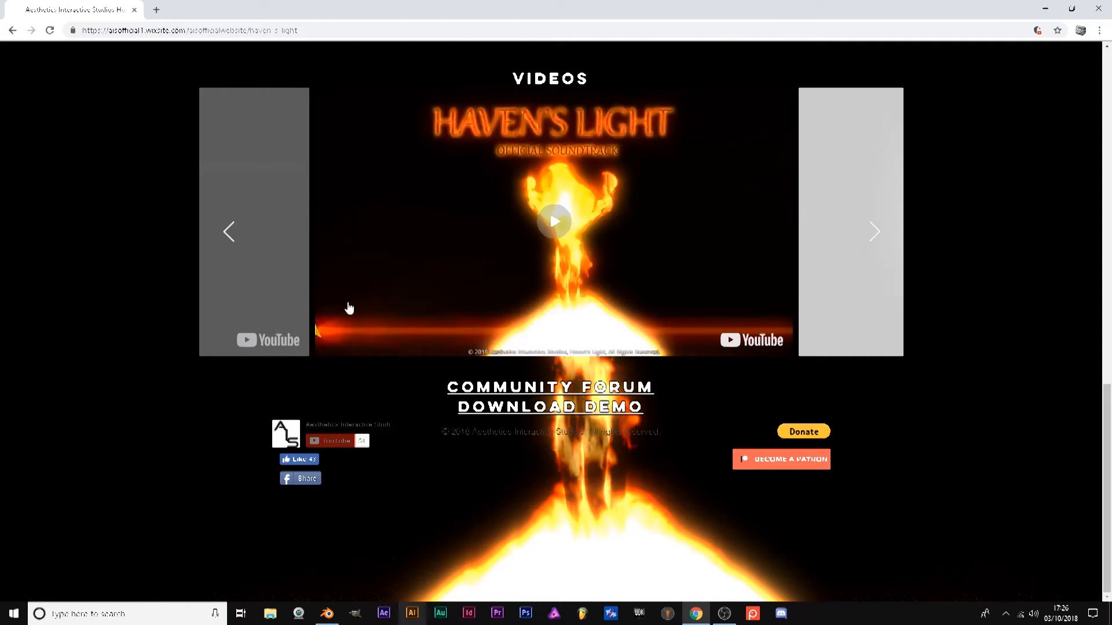
mouse_move(496, 388)
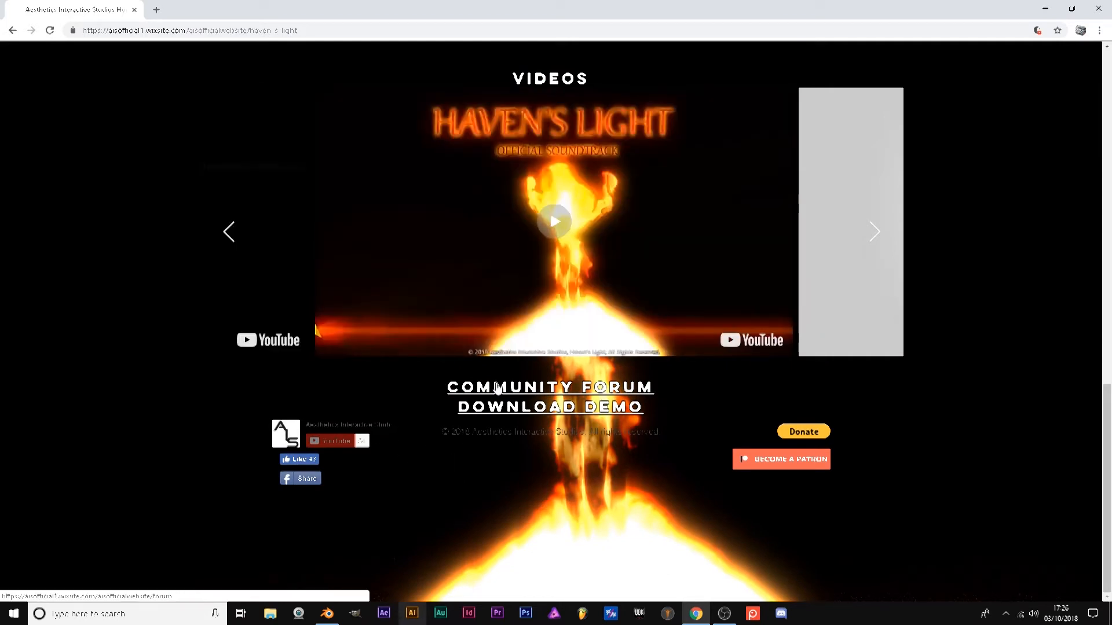
mouse_move(511, 388)
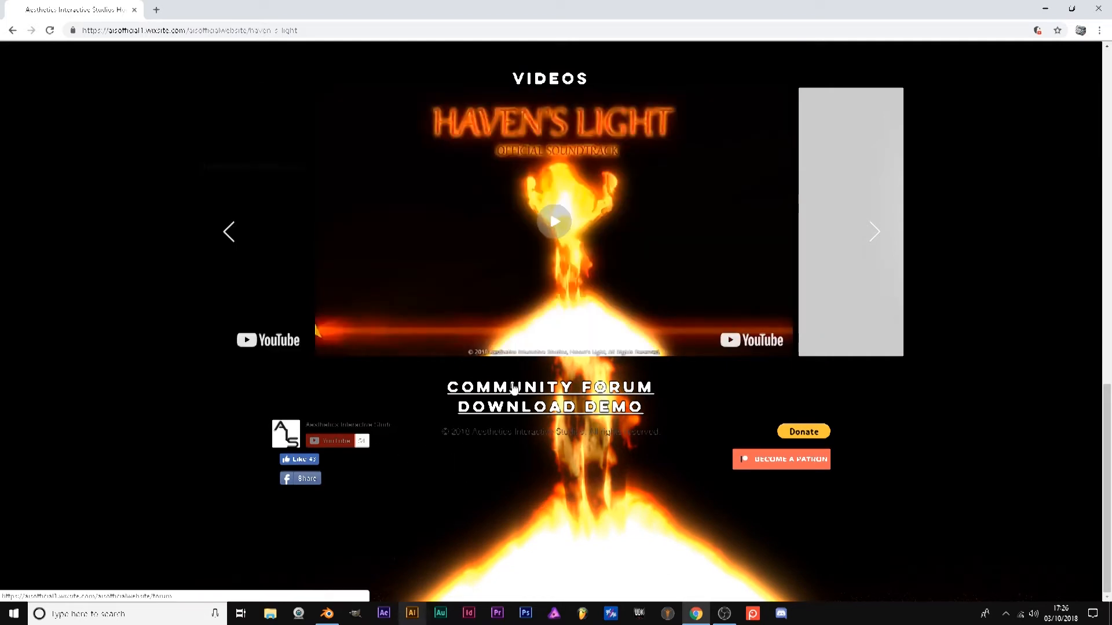
mouse_move(525, 410)
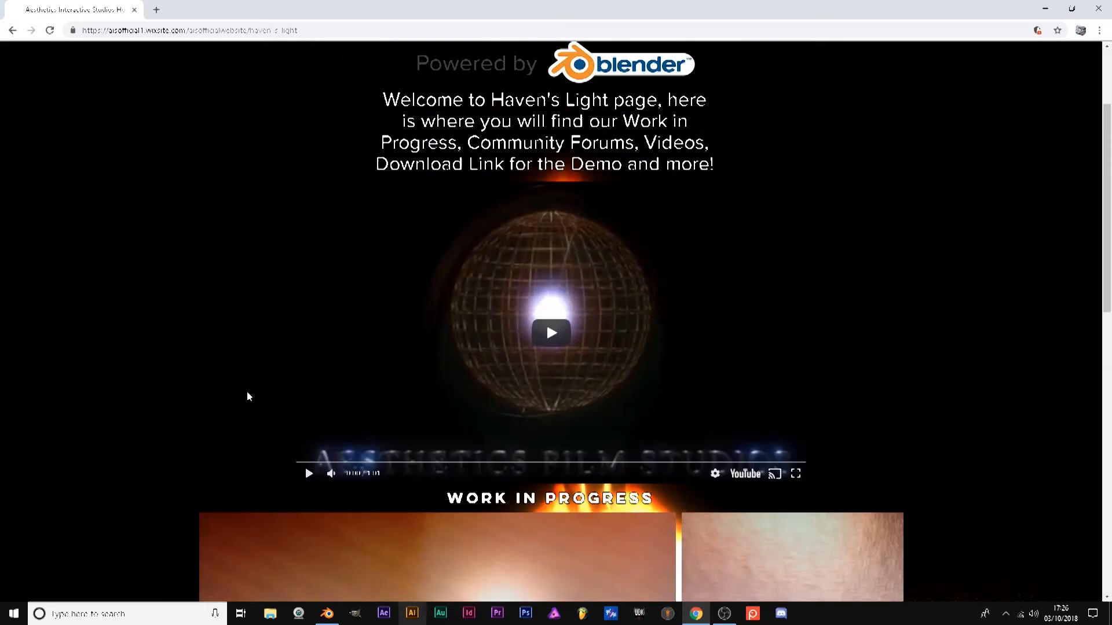
scroll(up, 3)
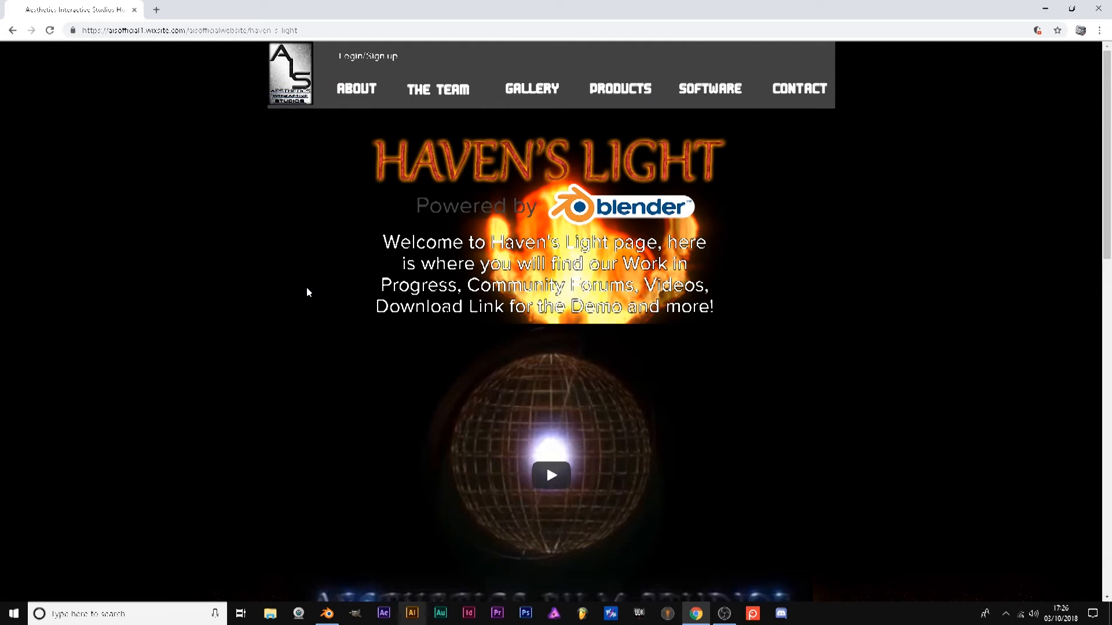
mouse_move(290, 84)
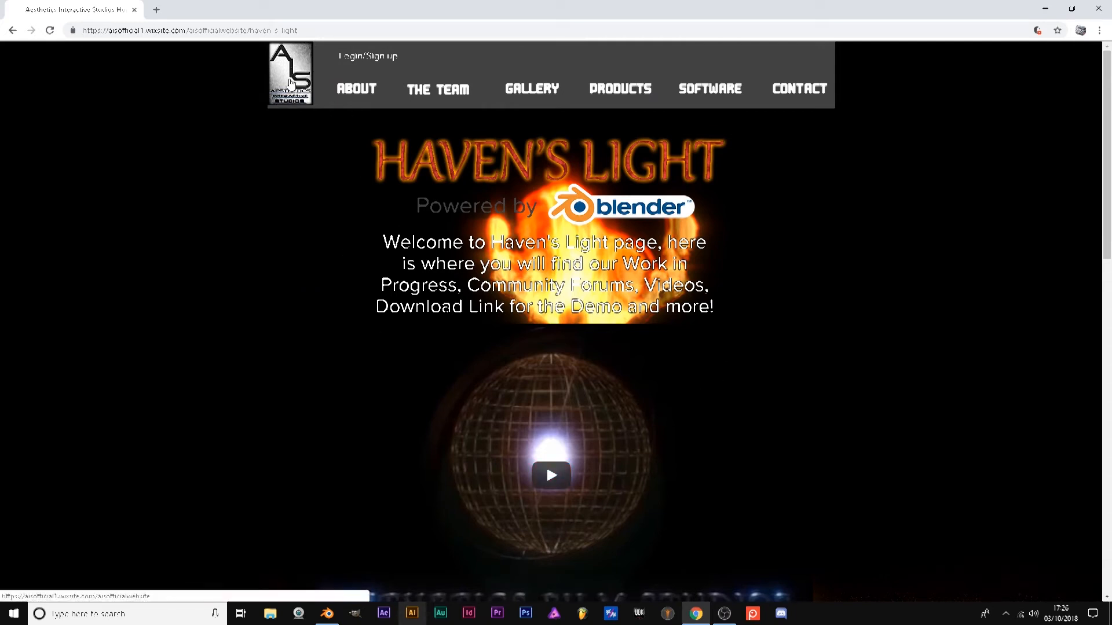
click(619, 88)
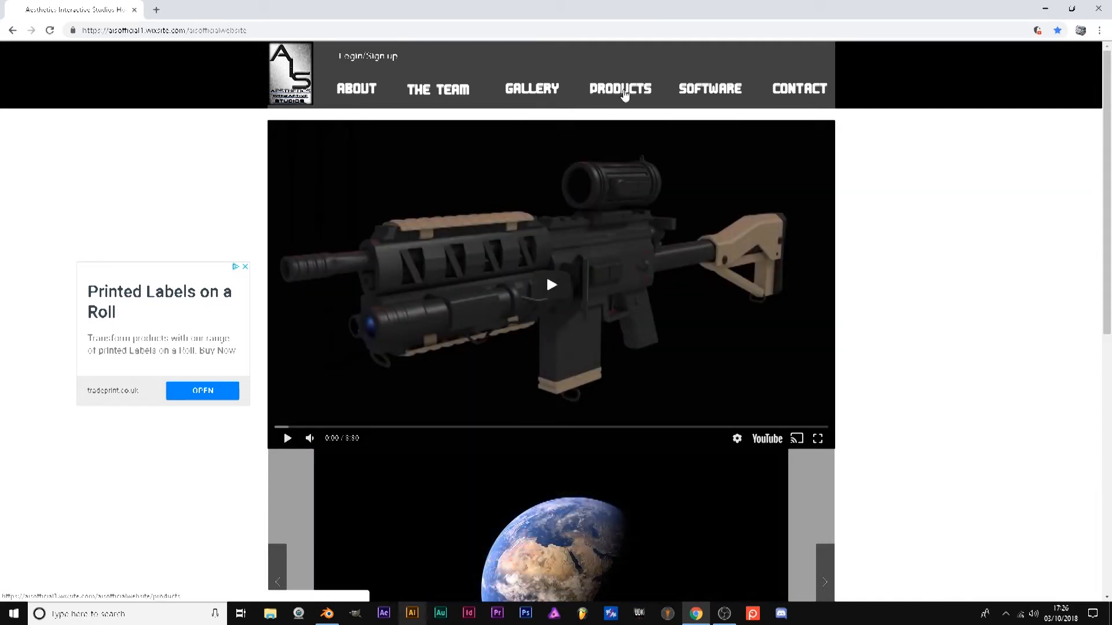
click(619, 89)
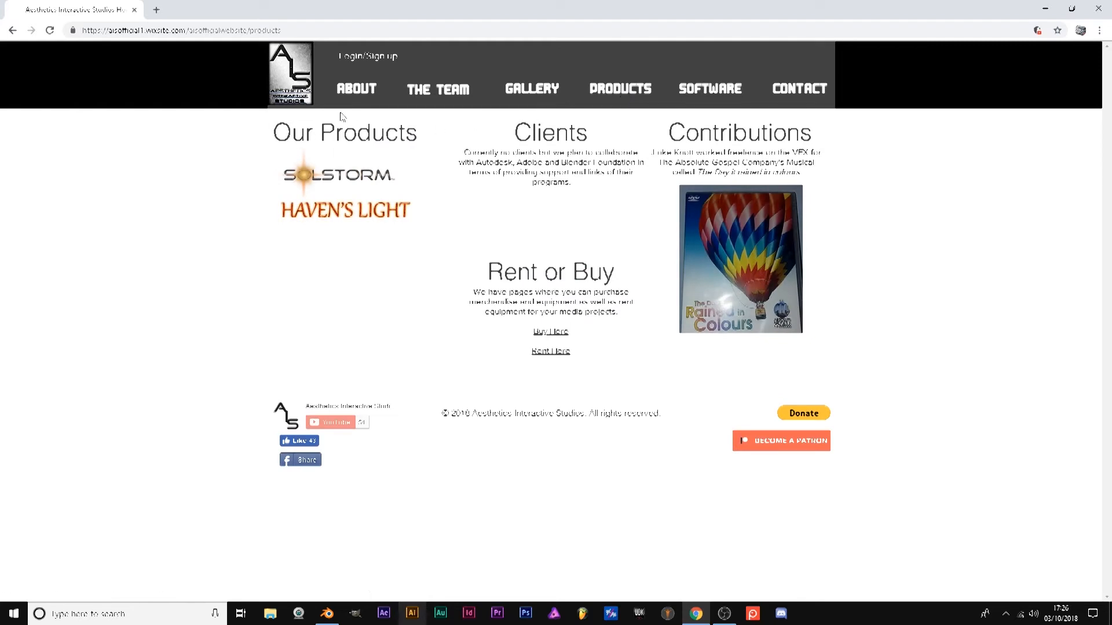
mouse_move(309, 218)
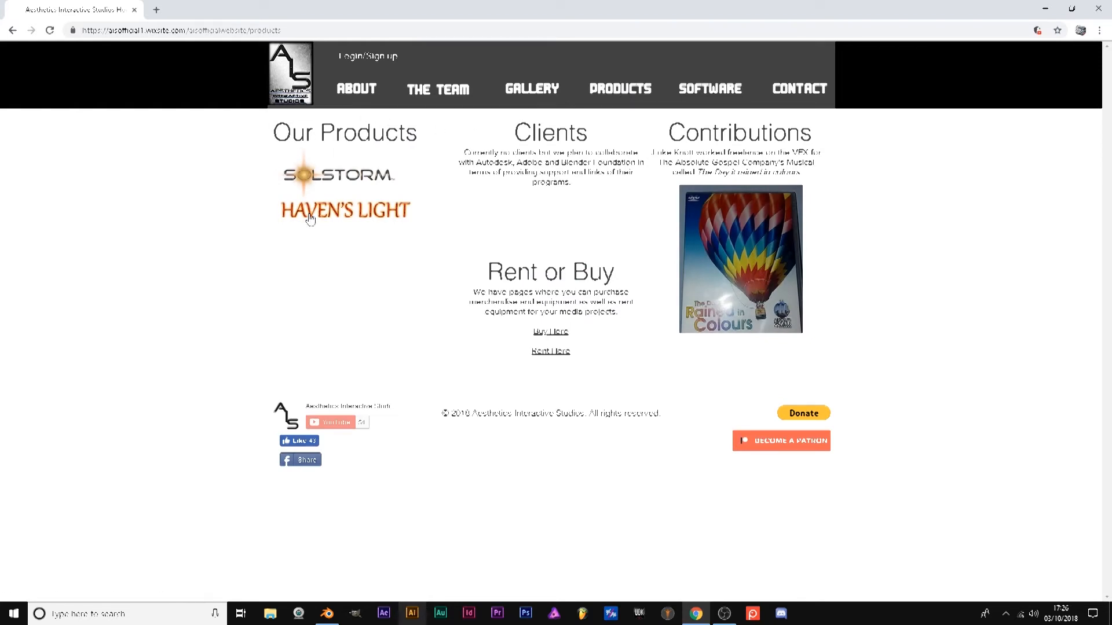
mouse_move(344, 211)
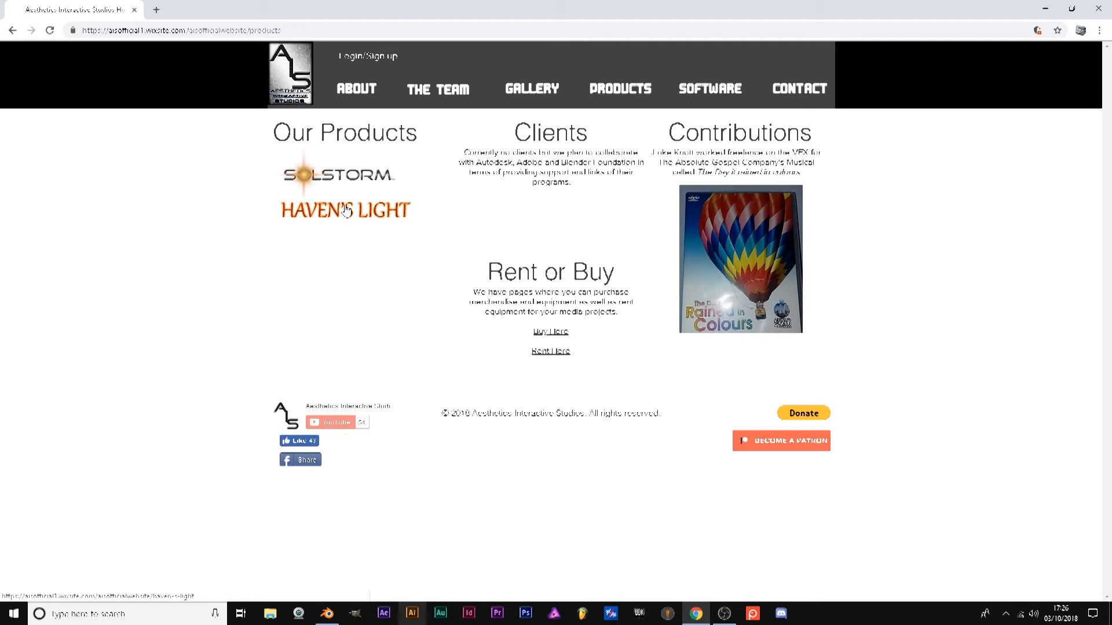
Step: Open the Haven's Light page and scroll down to its Community Forum link
click(344, 209)
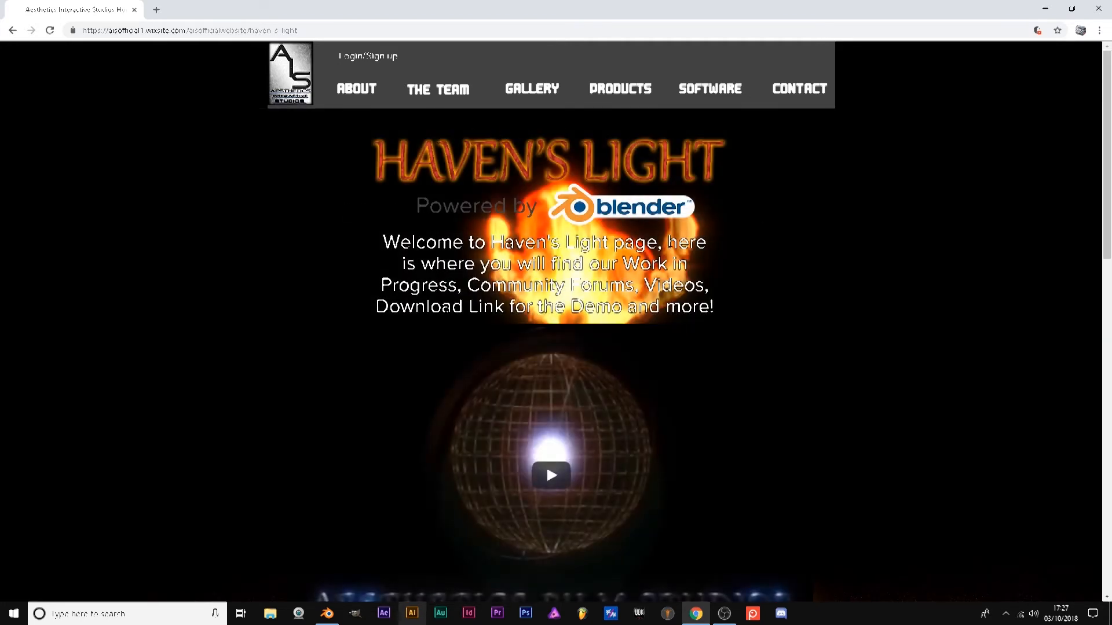
mouse_move(535, 226)
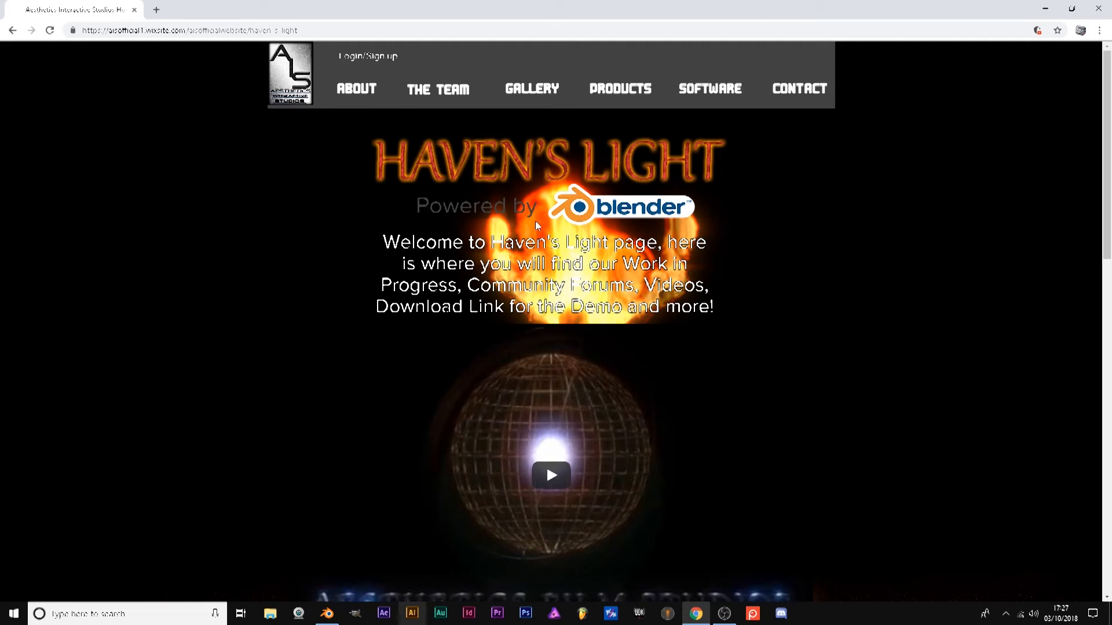
mouse_move(739, 204)
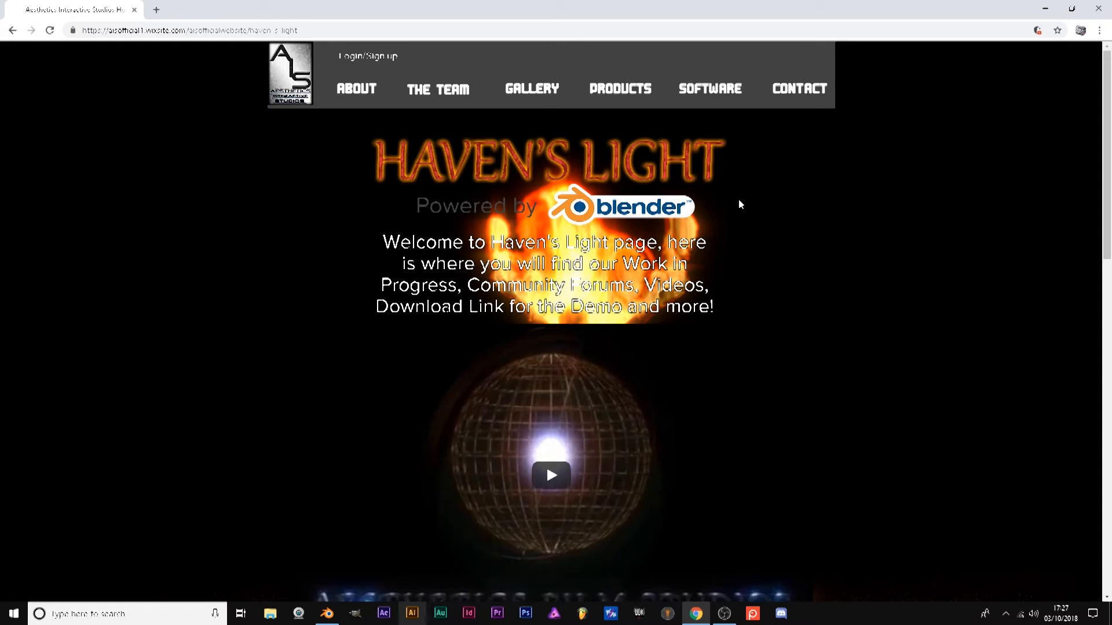
scroll(down, 3)
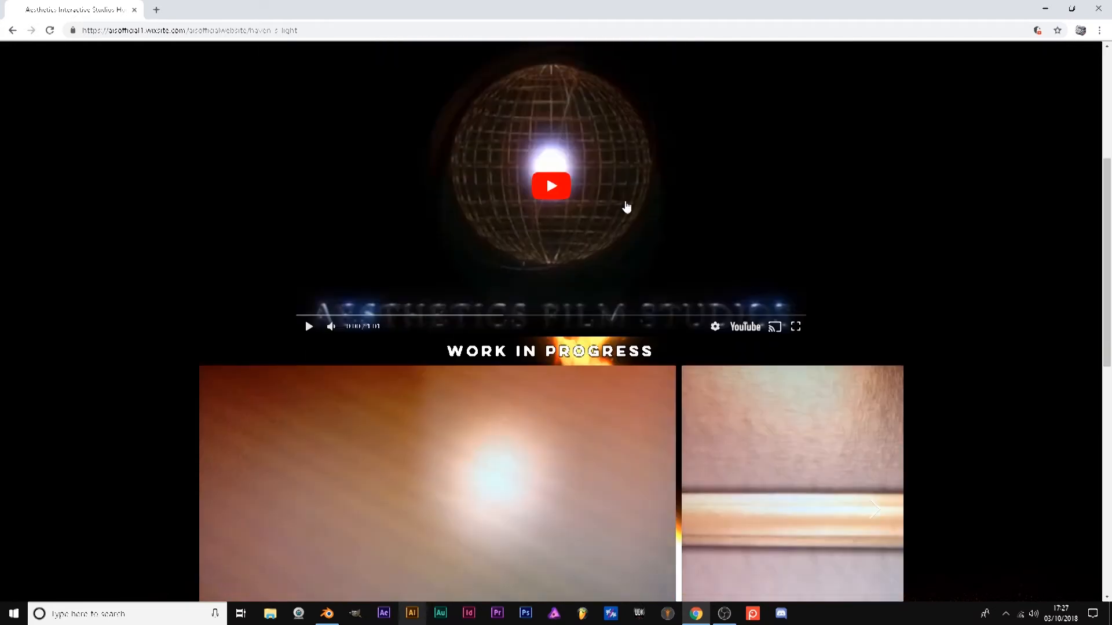
scroll(down, 3)
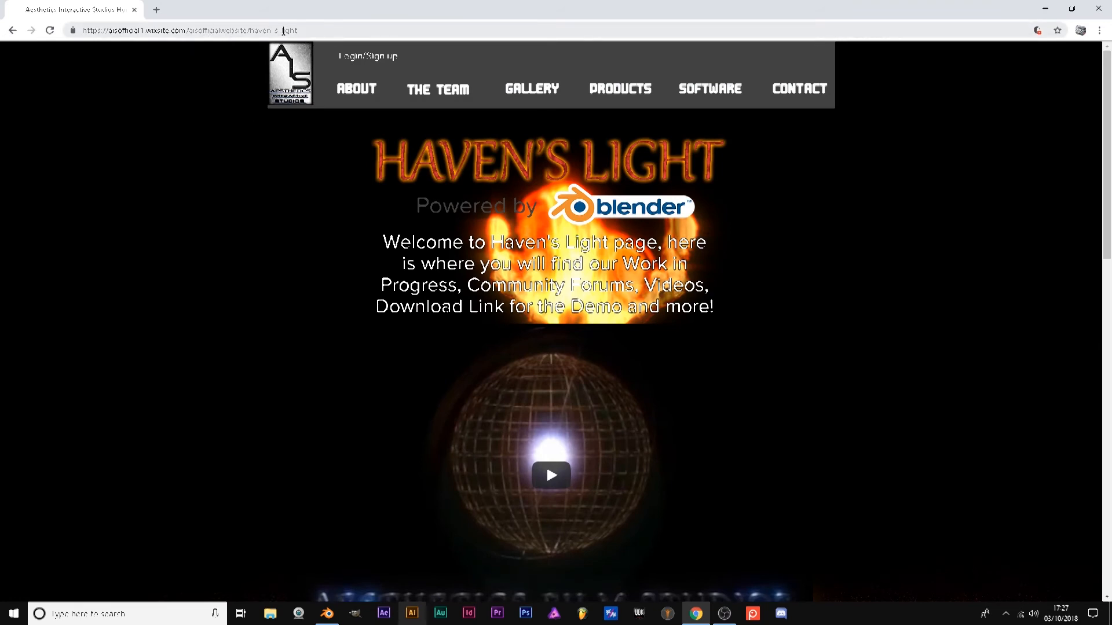
mouse_move(245, 226)
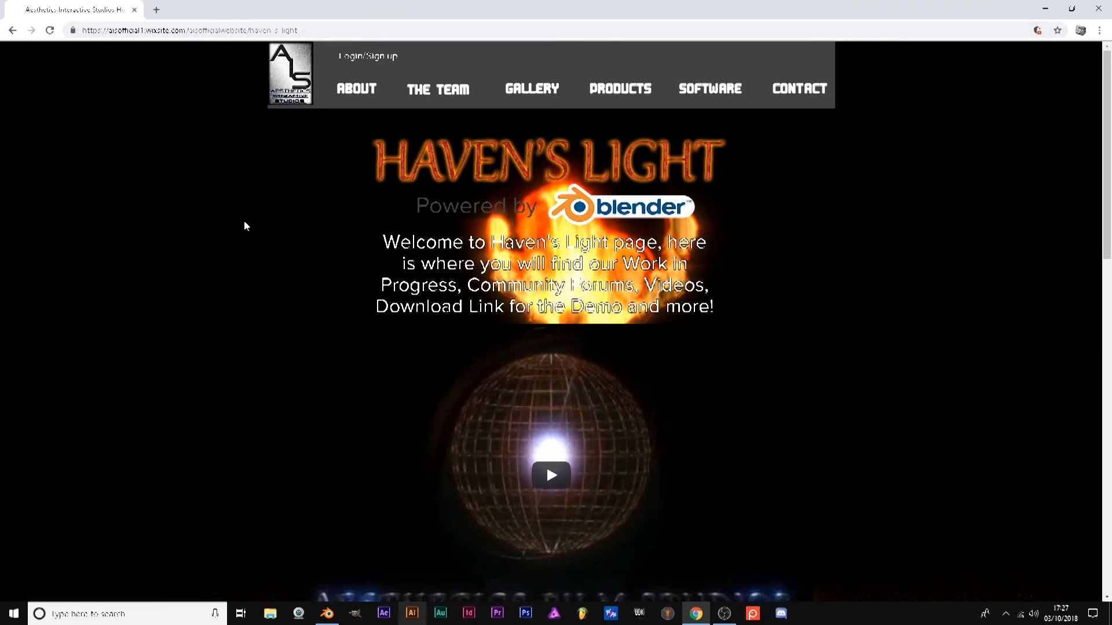
scroll(down, 3)
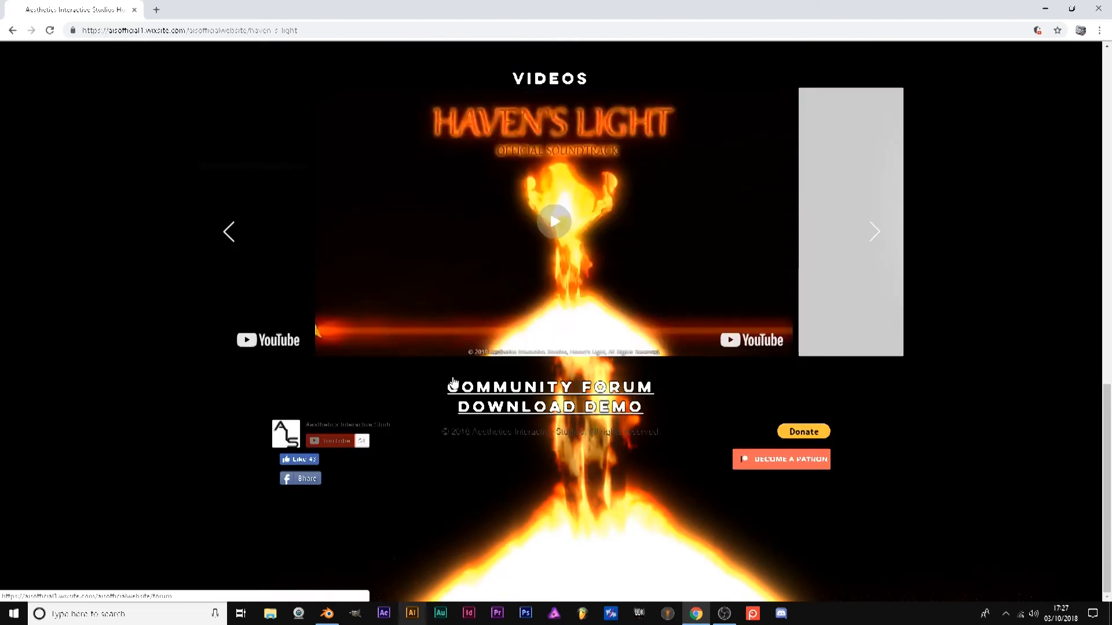
click(550, 386)
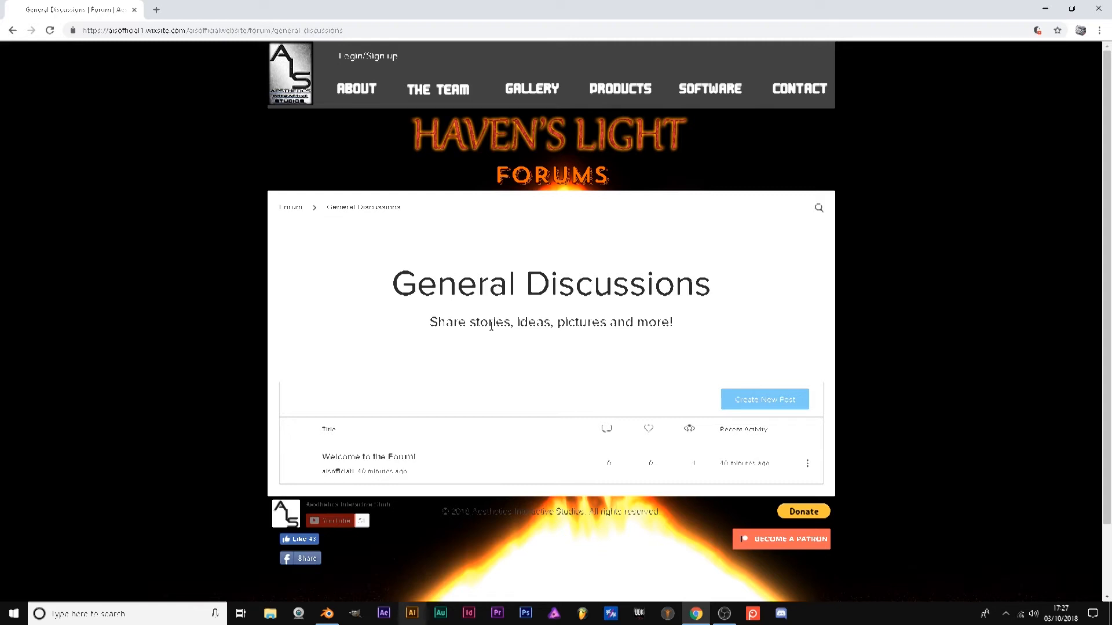
mouse_move(749, 483)
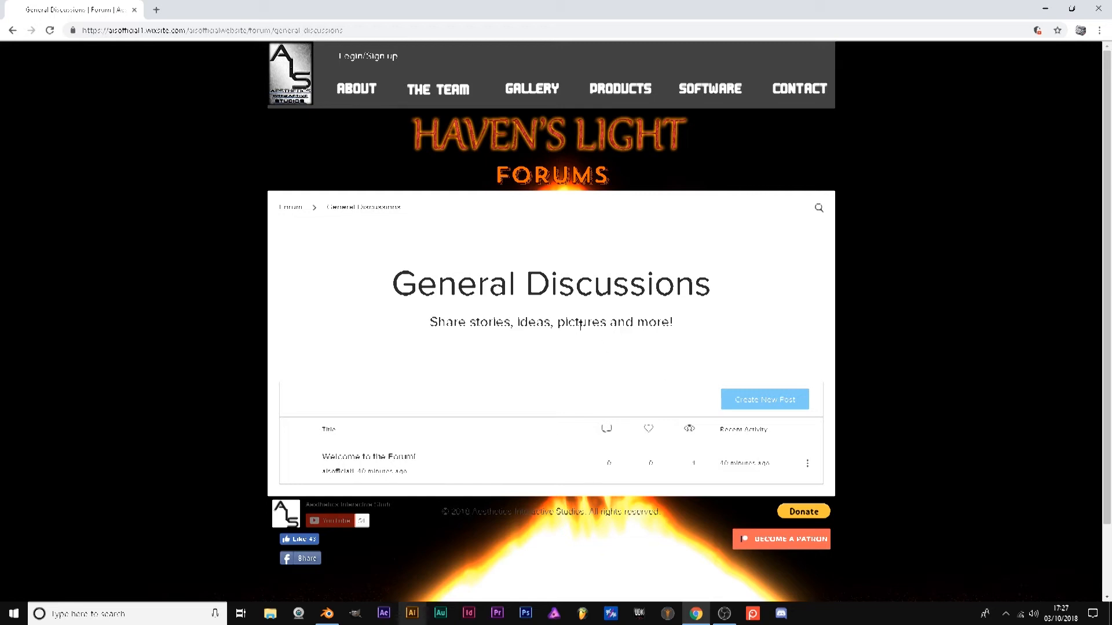
mouse_move(565, 362)
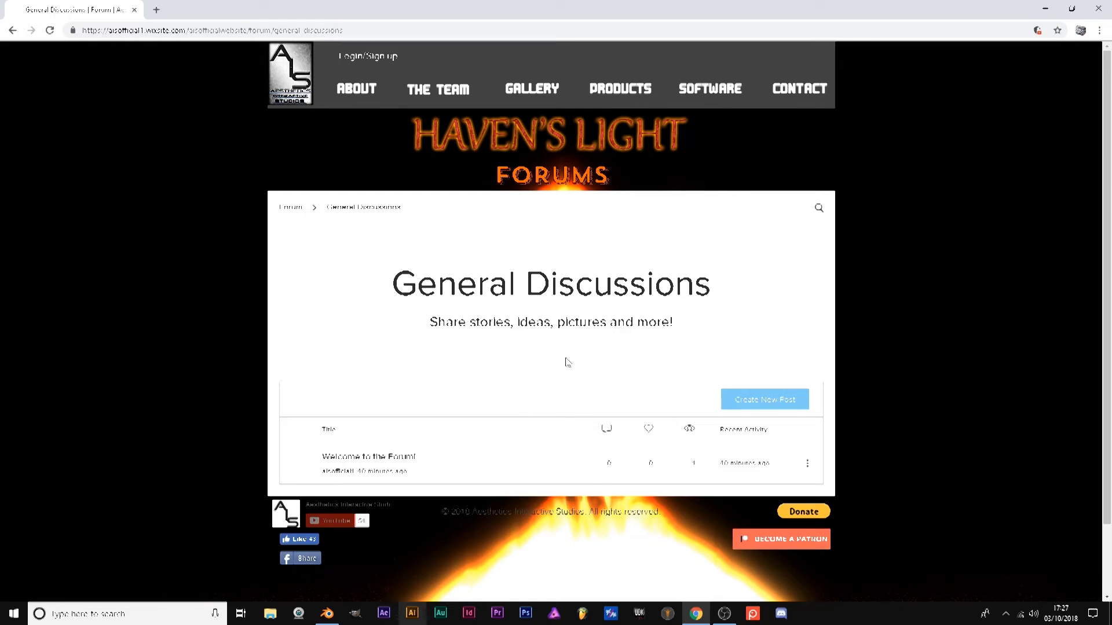
mouse_move(591, 361)
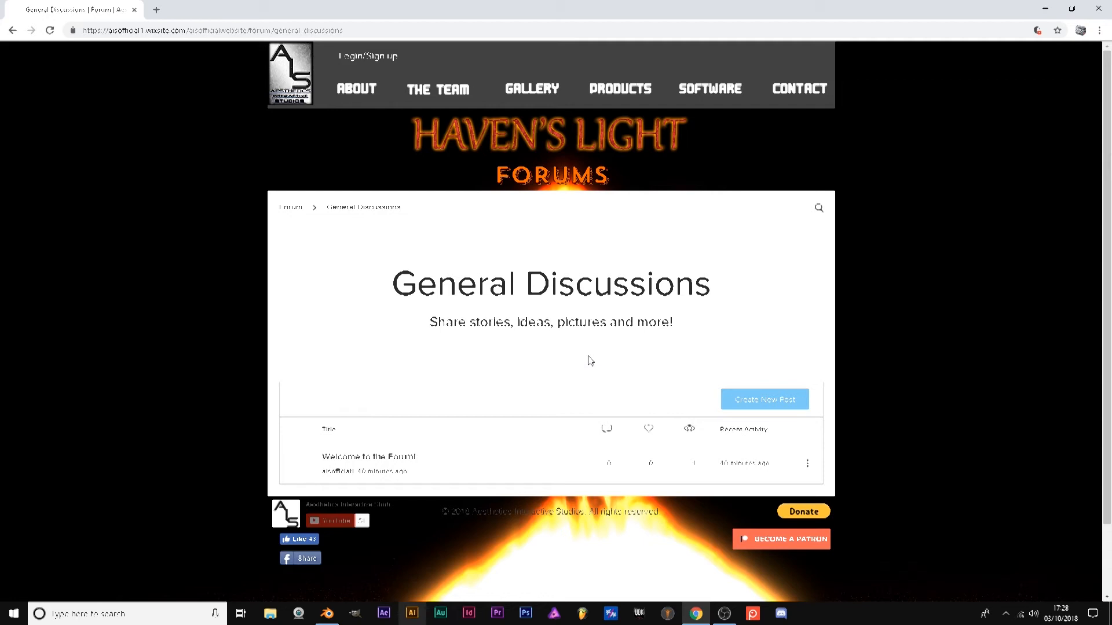
mouse_move(511, 378)
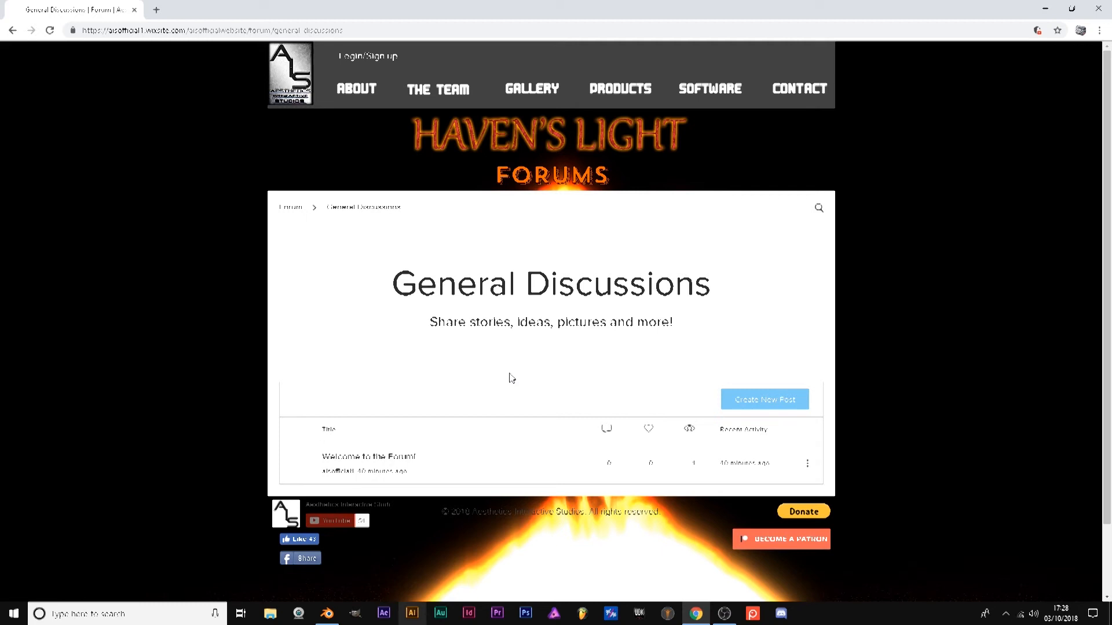
mouse_move(504, 326)
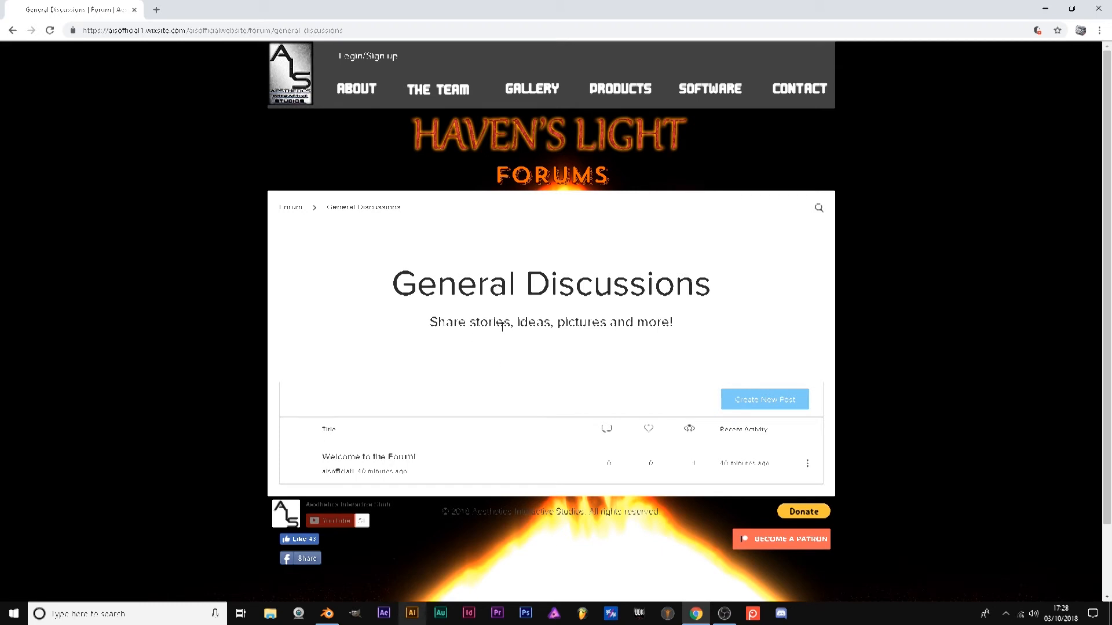
mouse_move(661, 347)
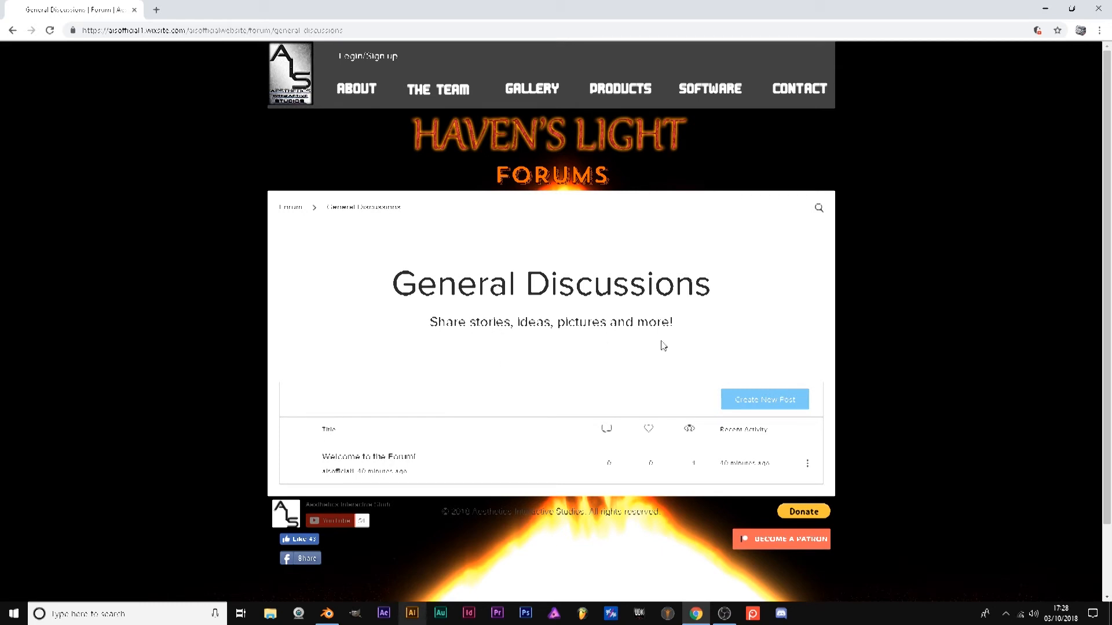
mouse_move(525, 380)
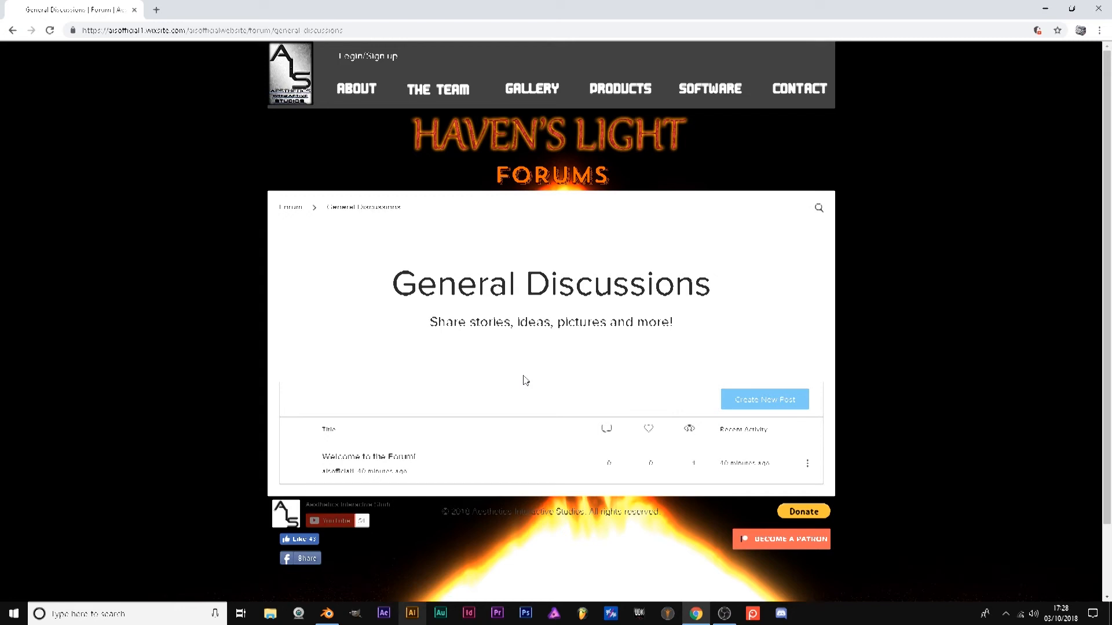
mouse_move(604, 408)
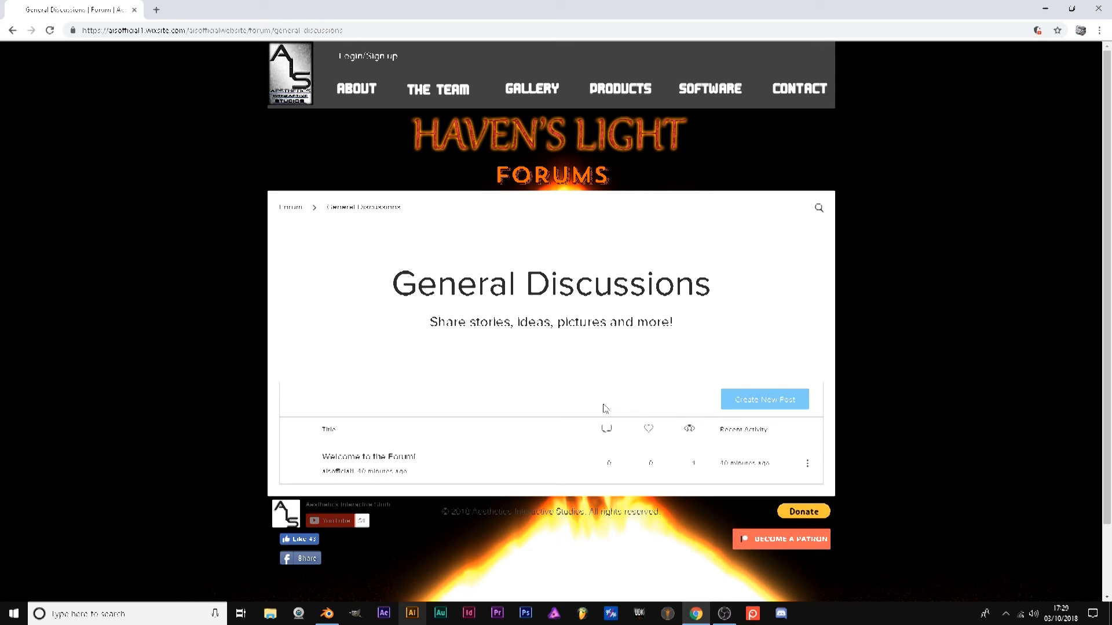
mouse_move(619, 223)
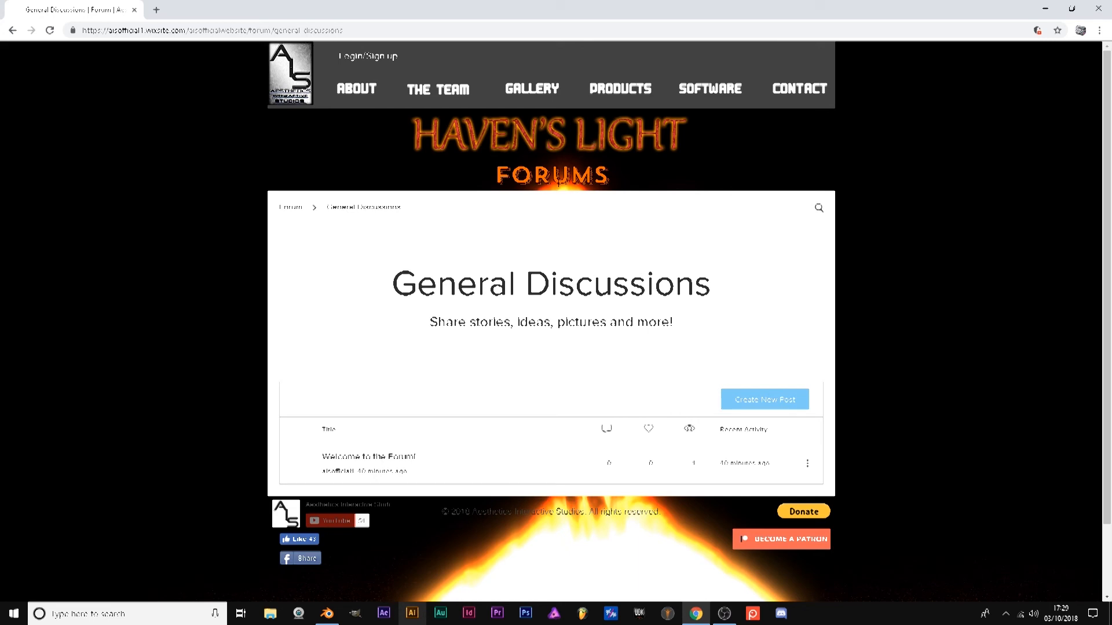
mouse_move(719, 272)
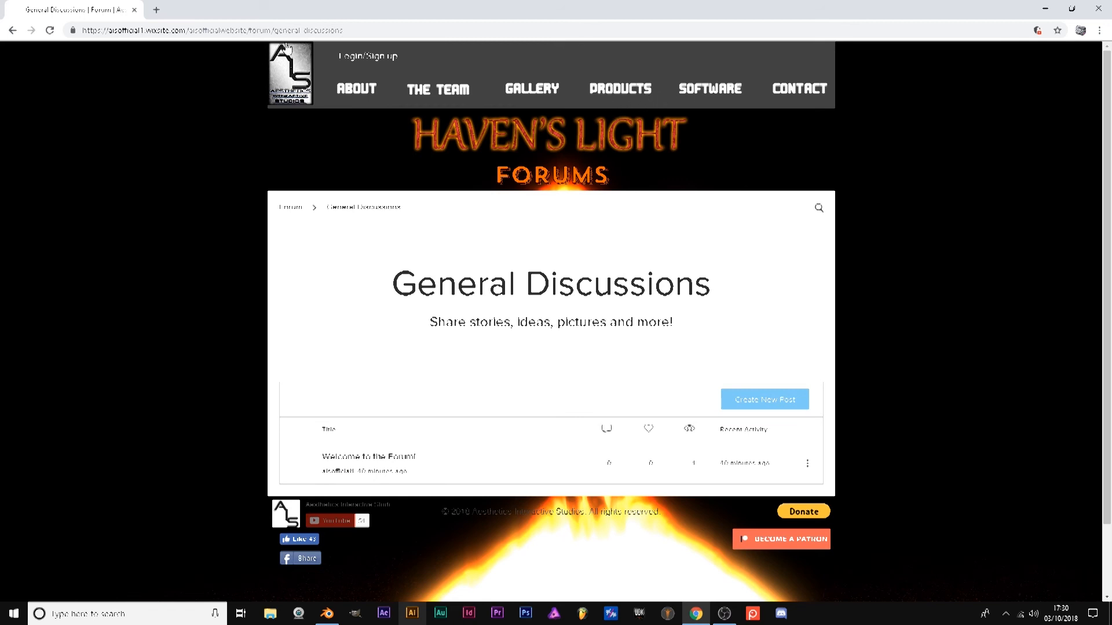
mouse_move(561, 91)
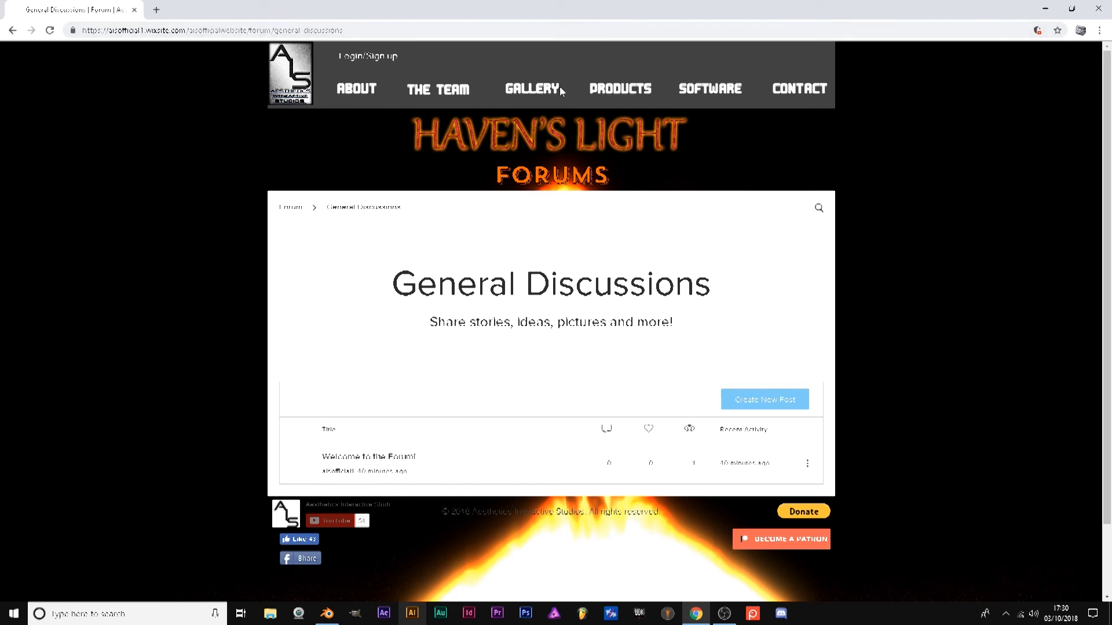
mouse_move(716, 92)
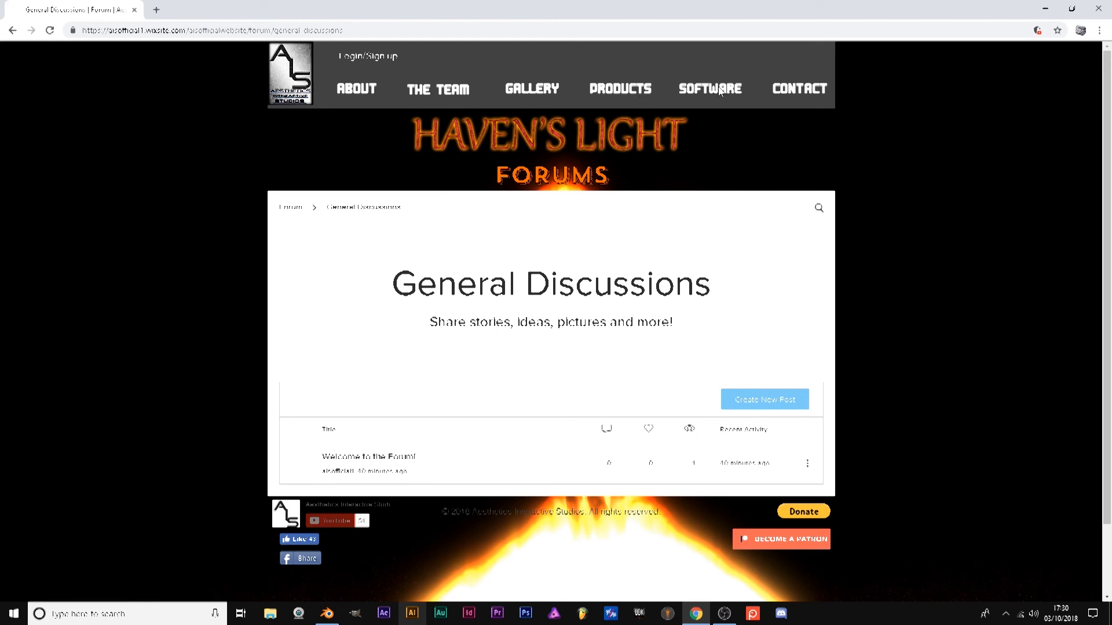
mouse_move(626, 89)
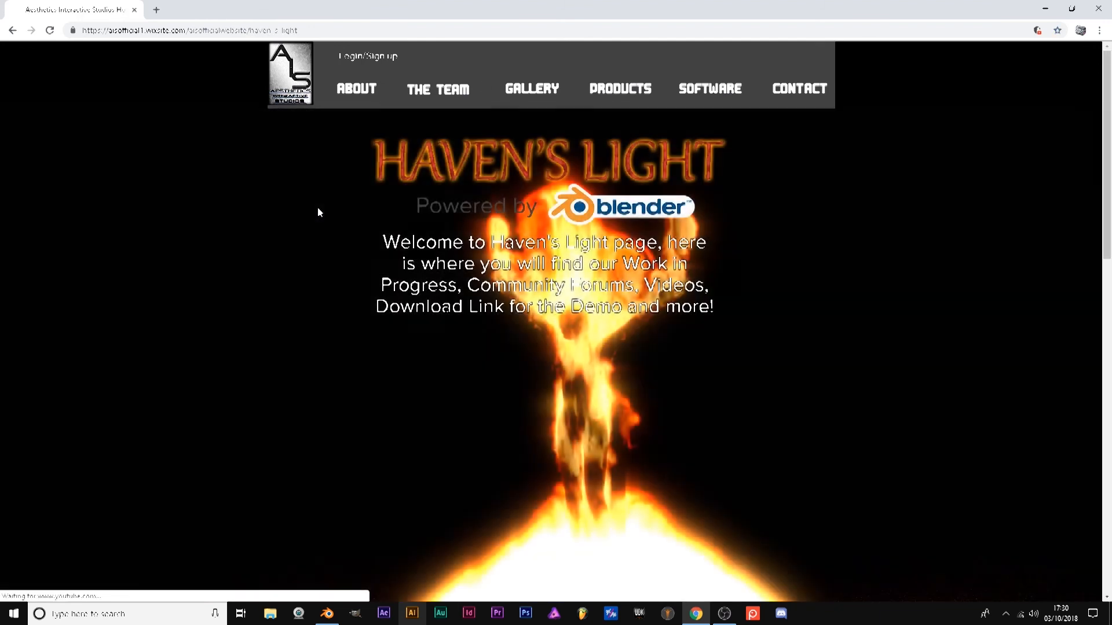
Step: Scroll past the trailer video until the Work in Progress slider appears
scroll(down, 3)
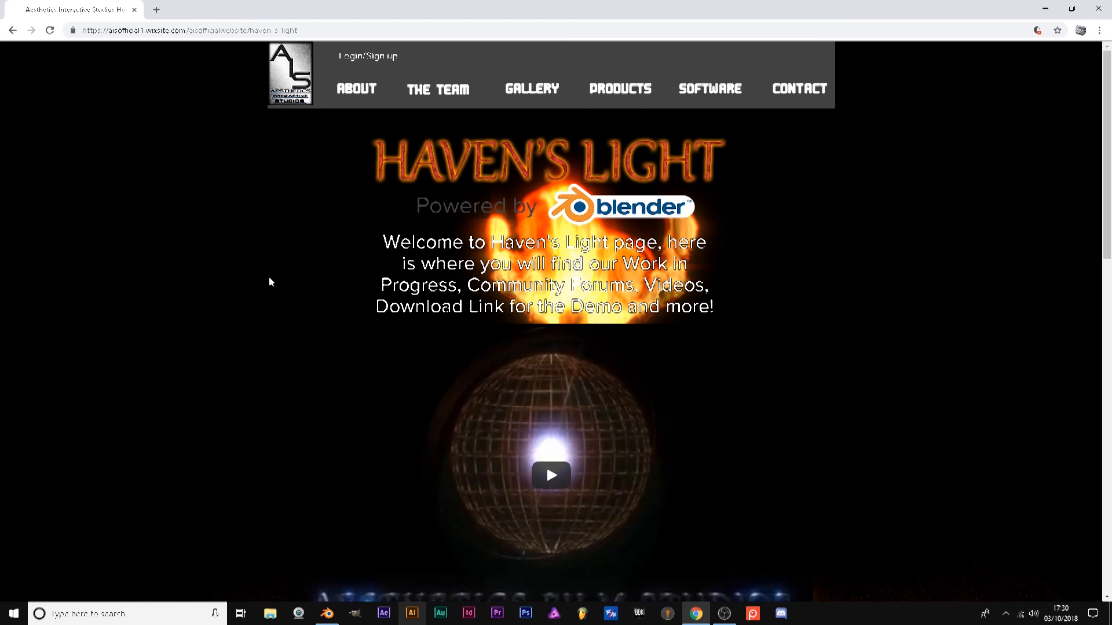
scroll(down, 3)
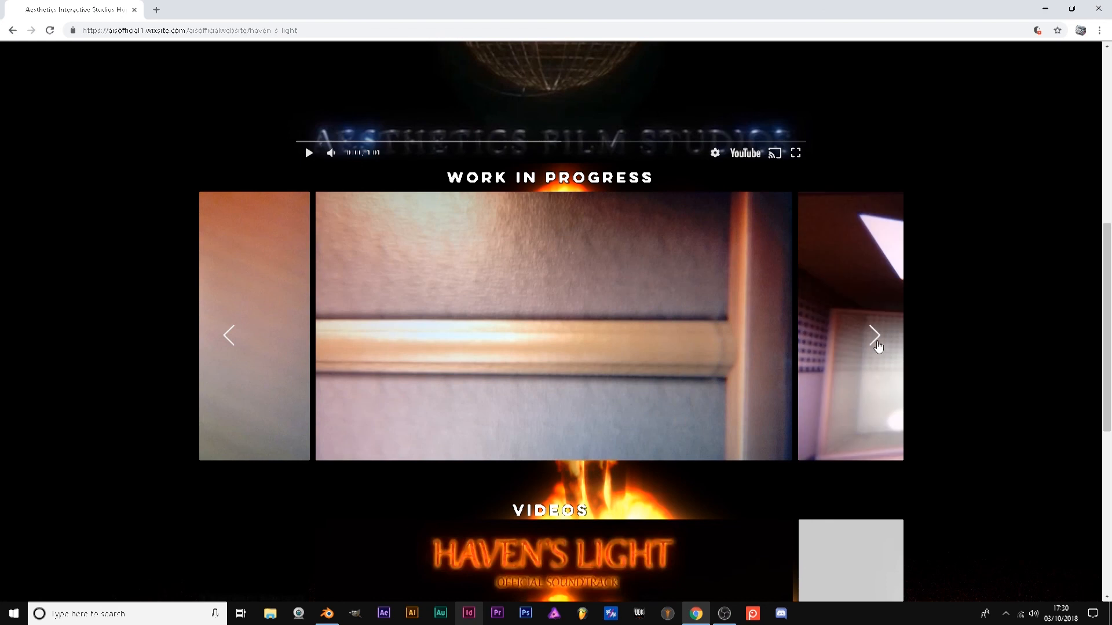
Step: Advance the Work in Progress slider through hallway and stairwell shots, then back to the bathroom
click(876, 336)
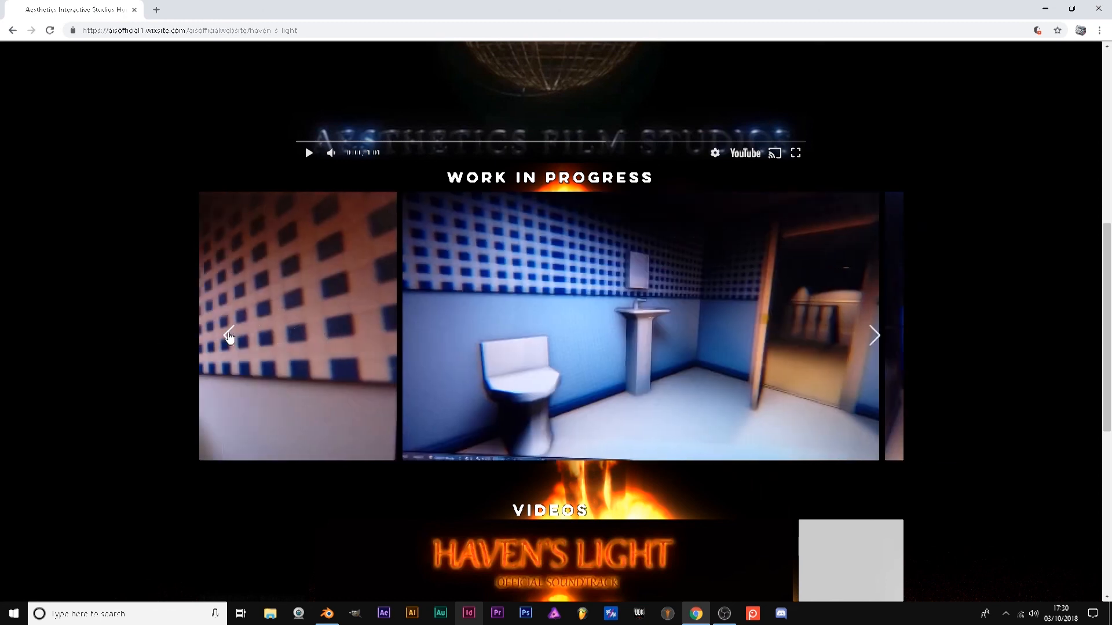
click(874, 336)
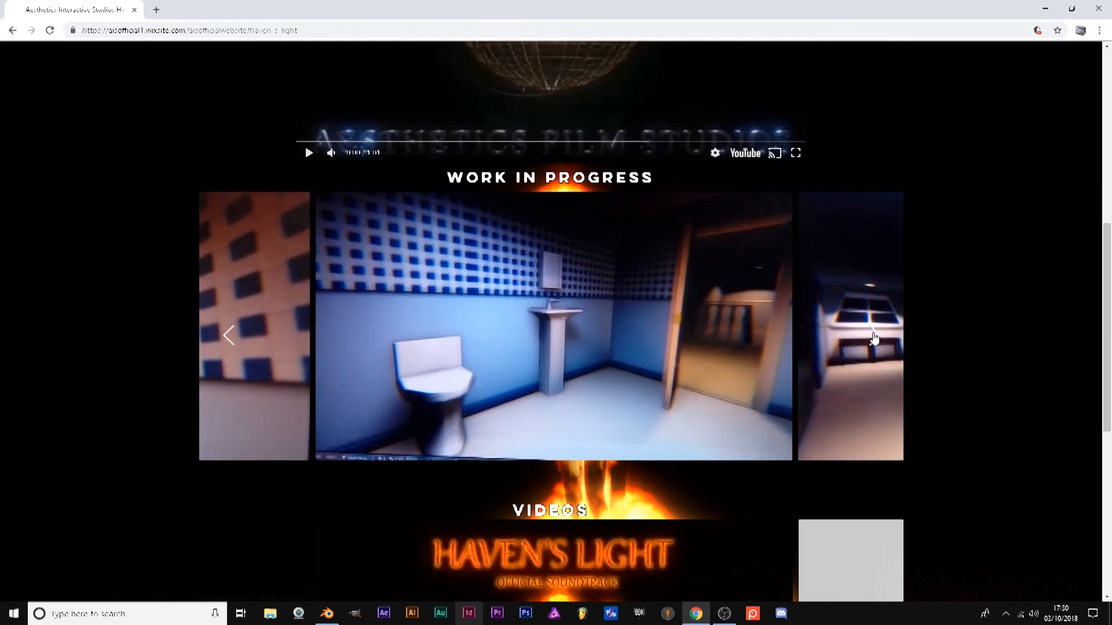
click(874, 336)
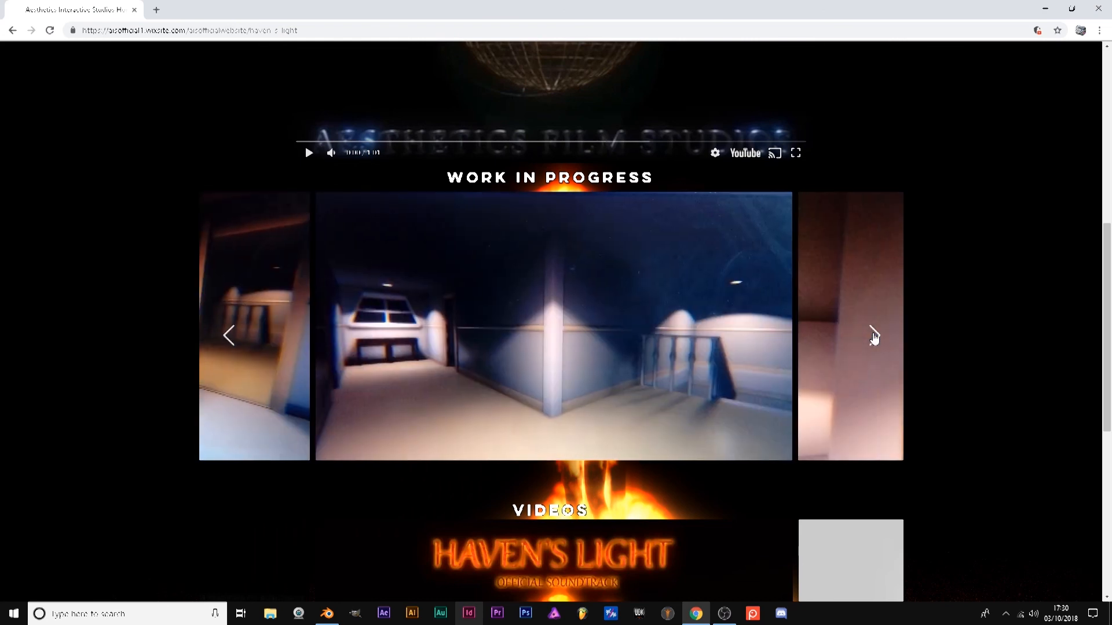
click(875, 337)
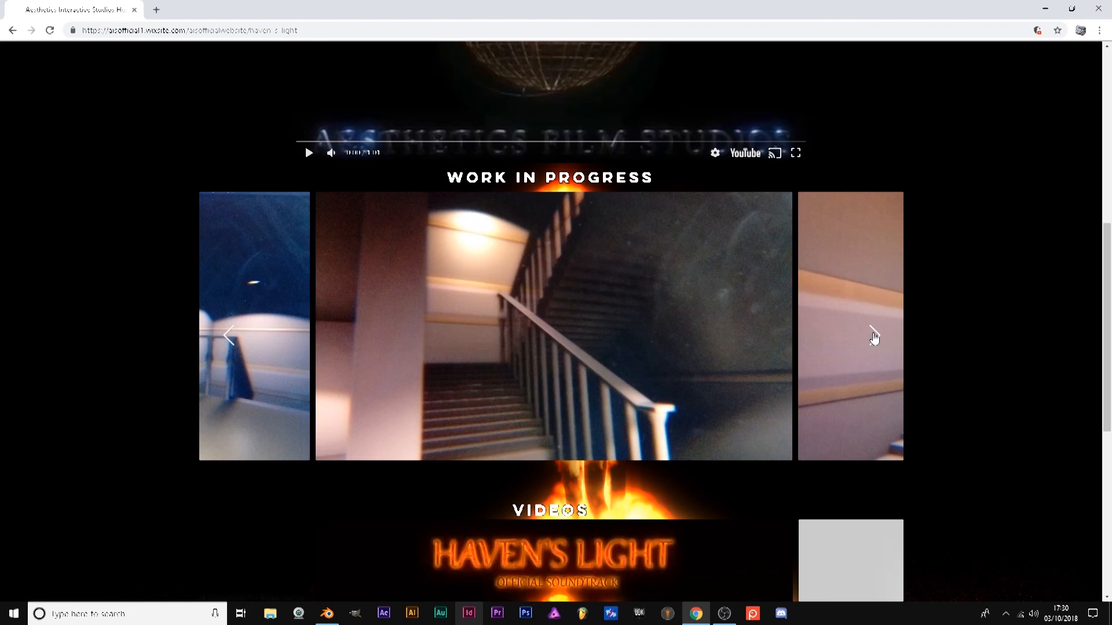
click(874, 336)
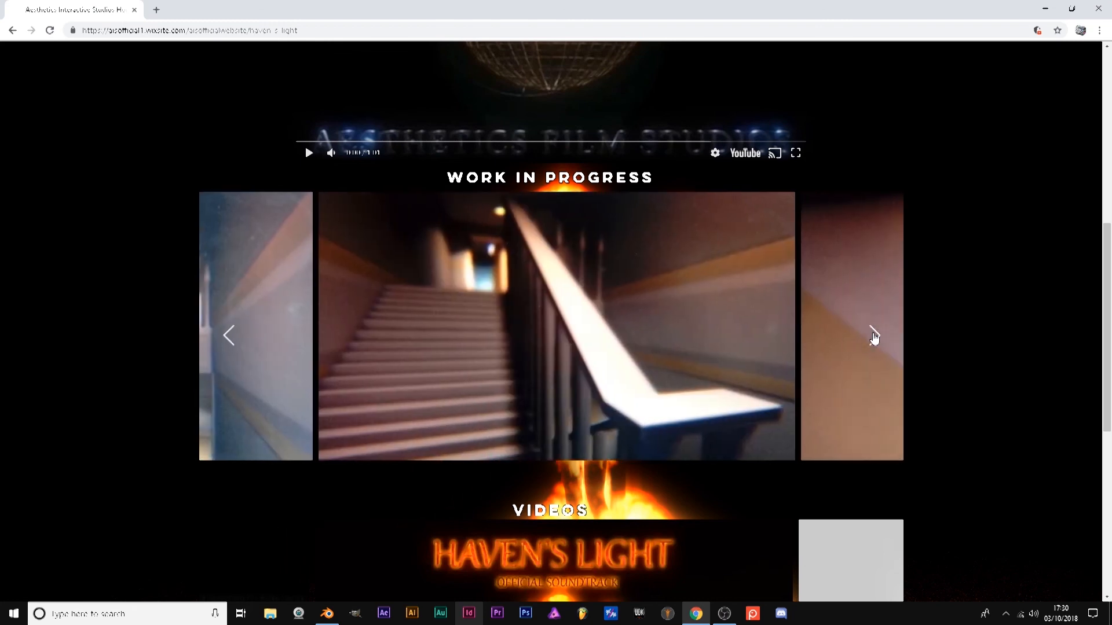
click(876, 335)
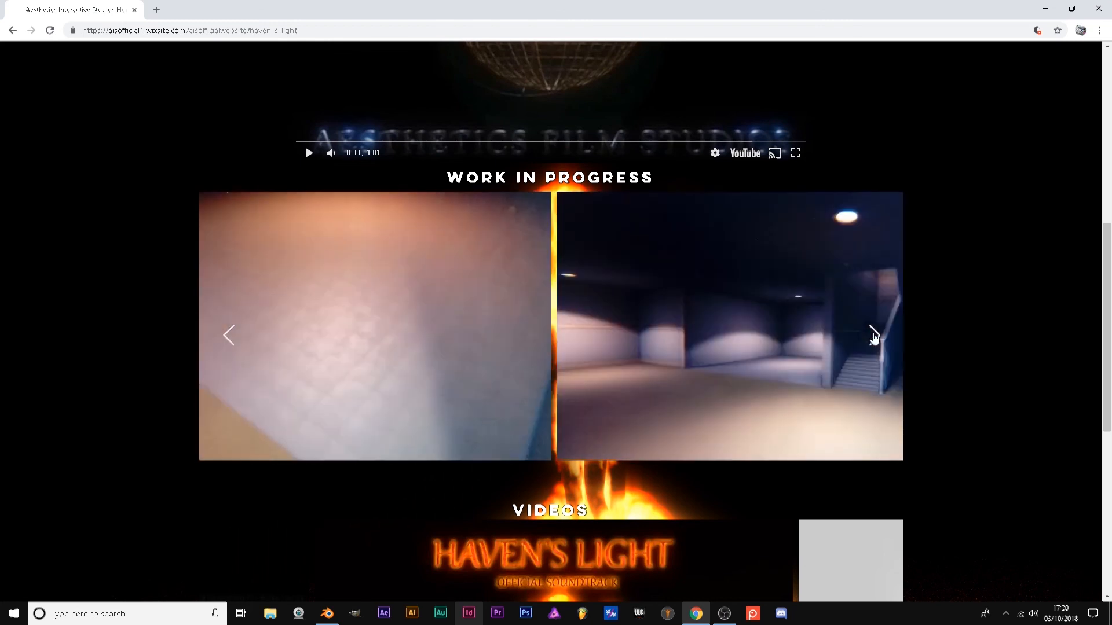
click(875, 335)
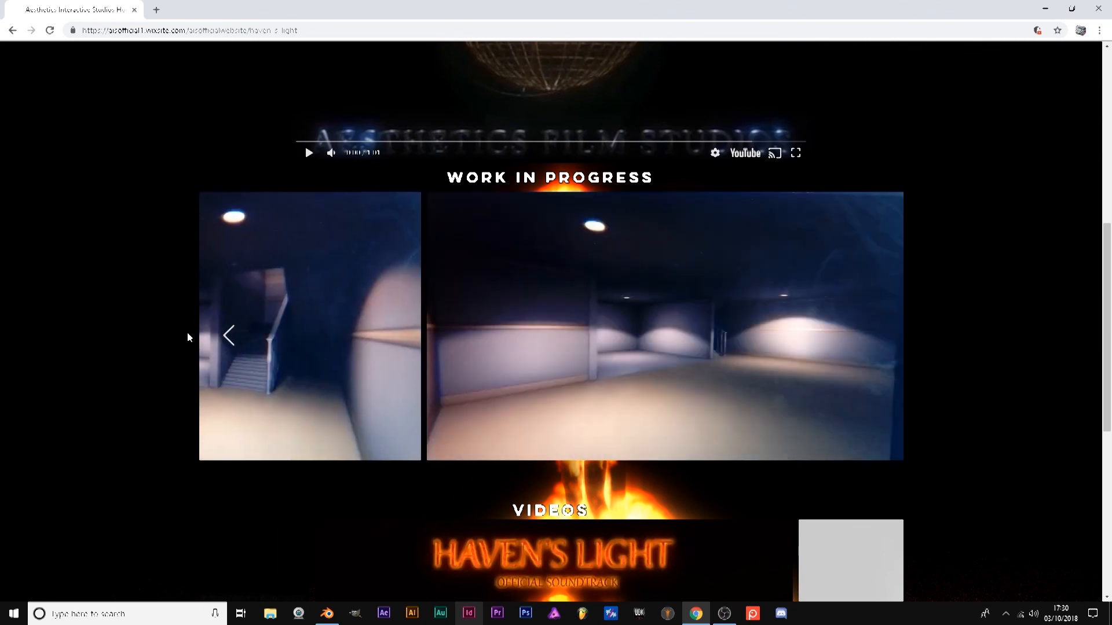
click(230, 335)
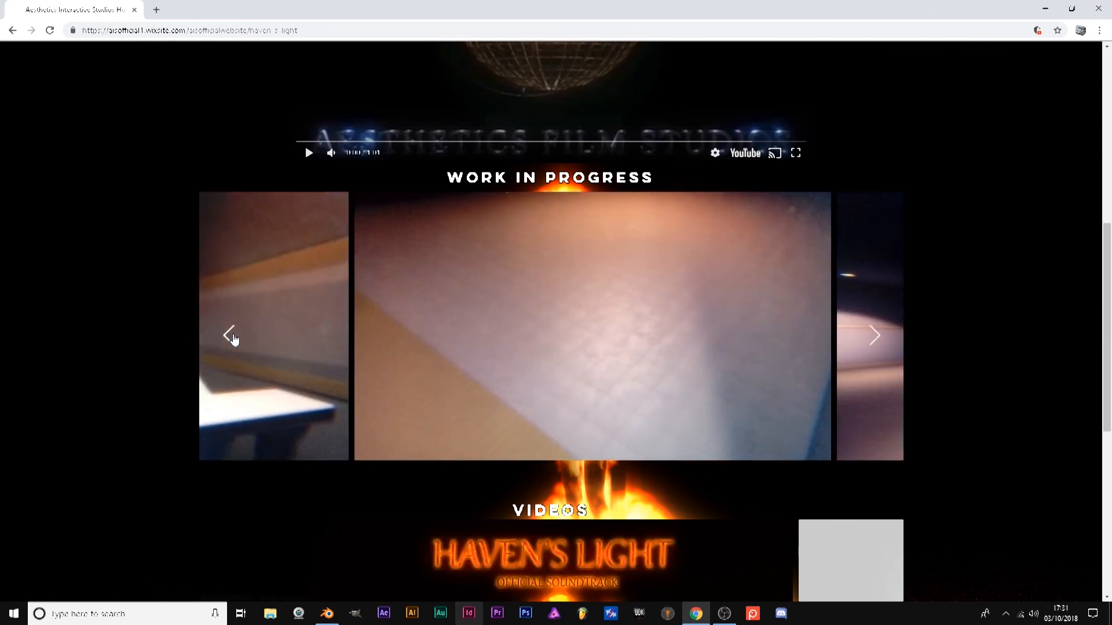
click(230, 335)
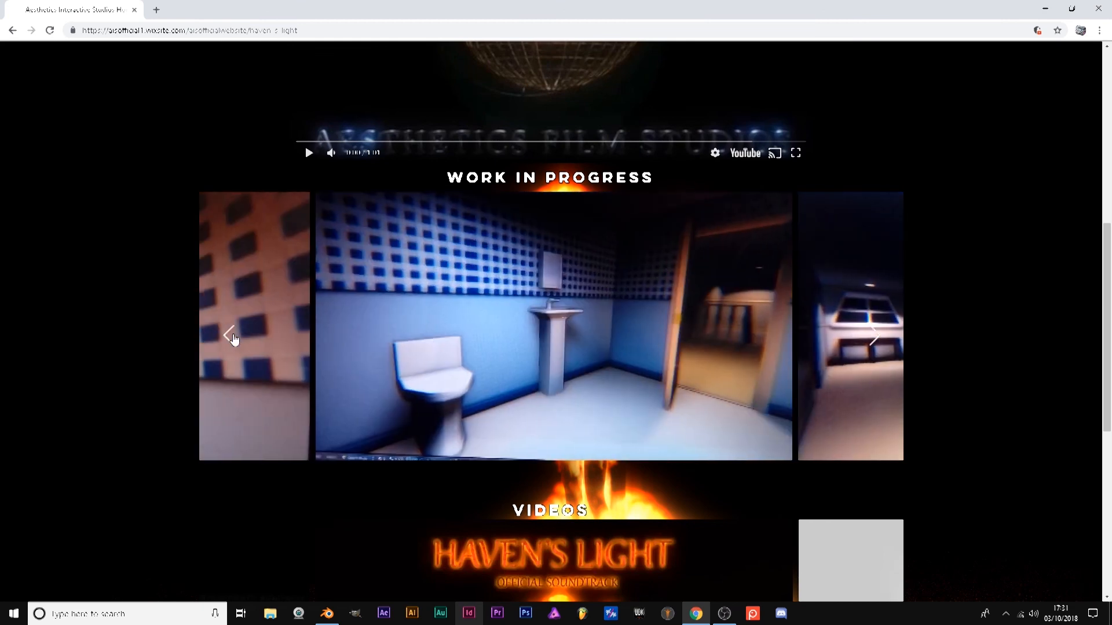
click(875, 336)
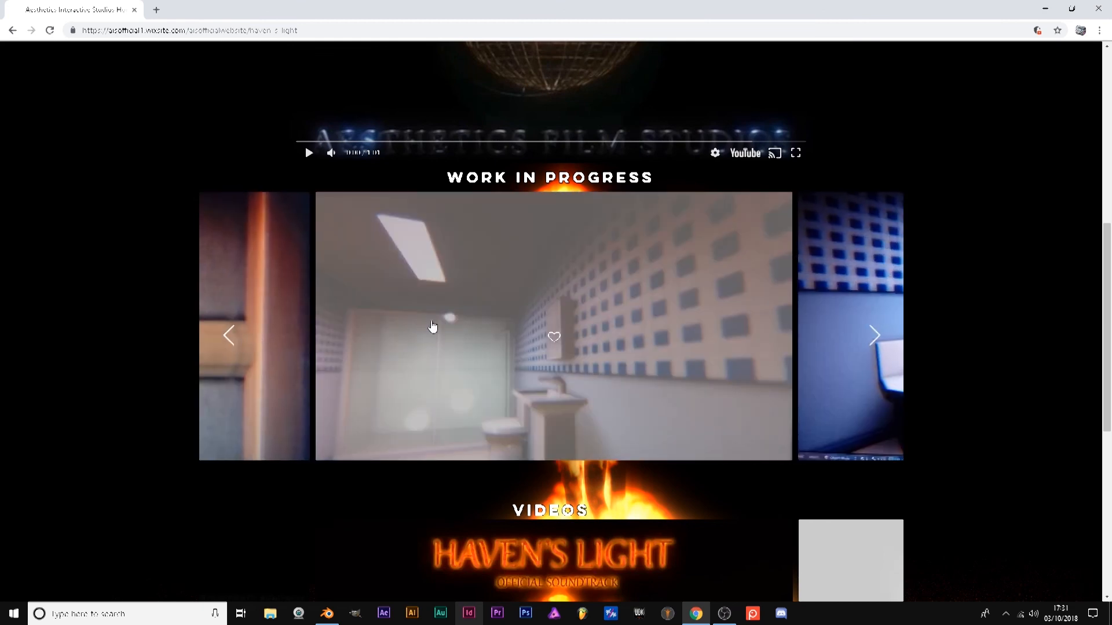